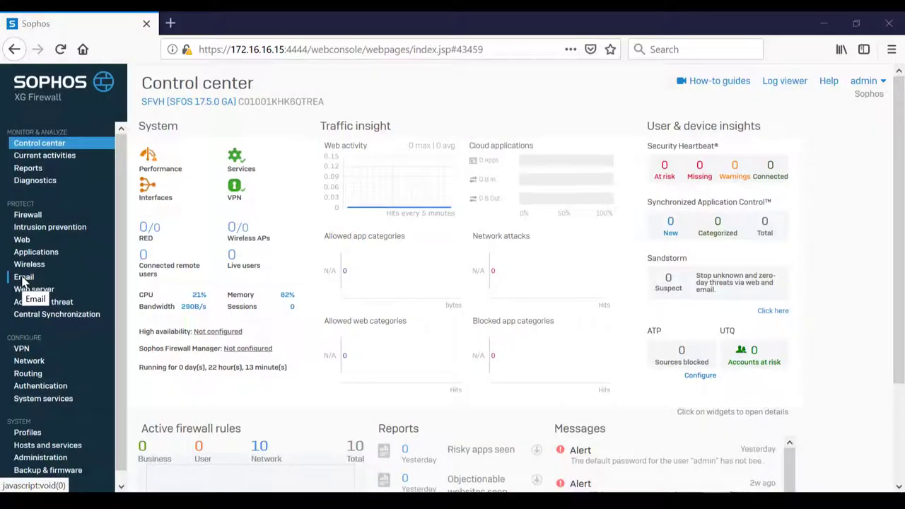
Open the SPF_Test policy from Email's Policies & exceptions list
{"action": "left_click", "coordinate": [24, 277]}
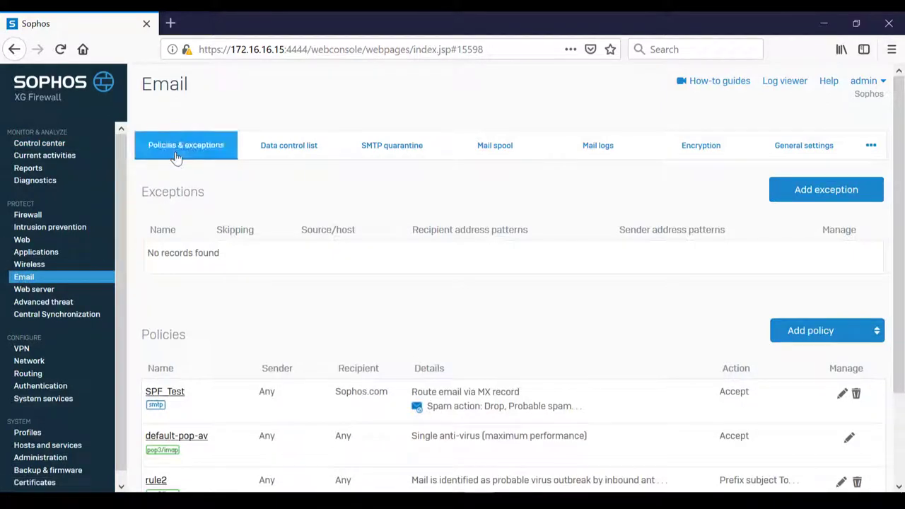
{"action": "left_click", "coordinate": [810, 330]}
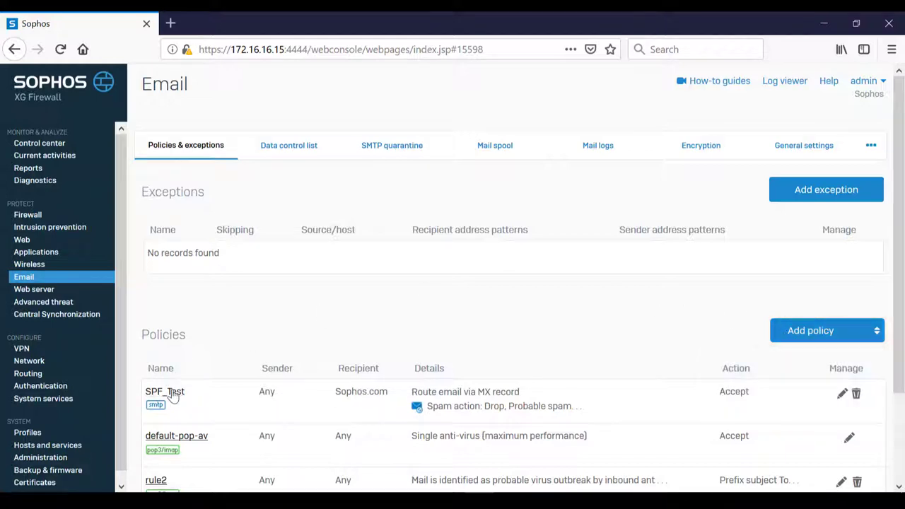
{"action": "left_click", "coordinate": [165, 392]}
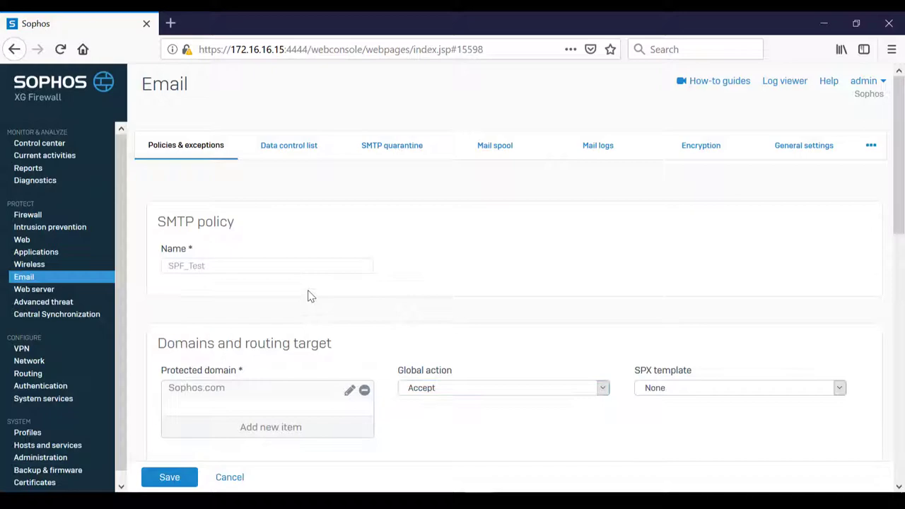
Tick 'Reject based on SPF' under Spam protection and save SPF_Test
{"action": "scroll", "scroll_direction": "down", "scroll_amount": 3}
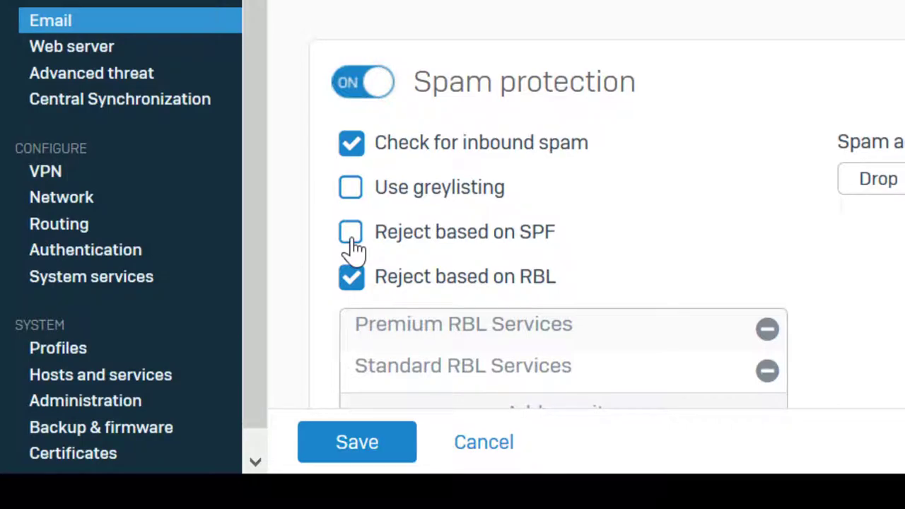
{"action": "left_click", "coordinate": [351, 231]}
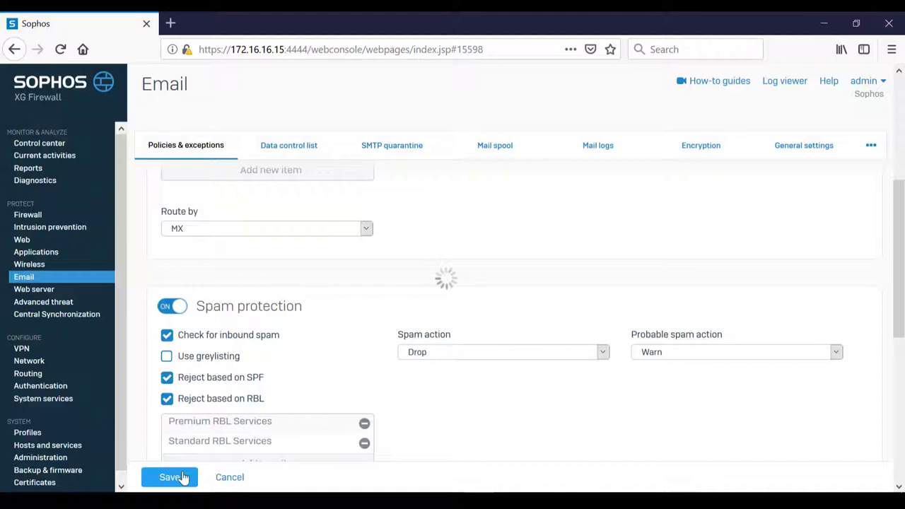
{"action": "left_click", "coordinate": [170, 477]}
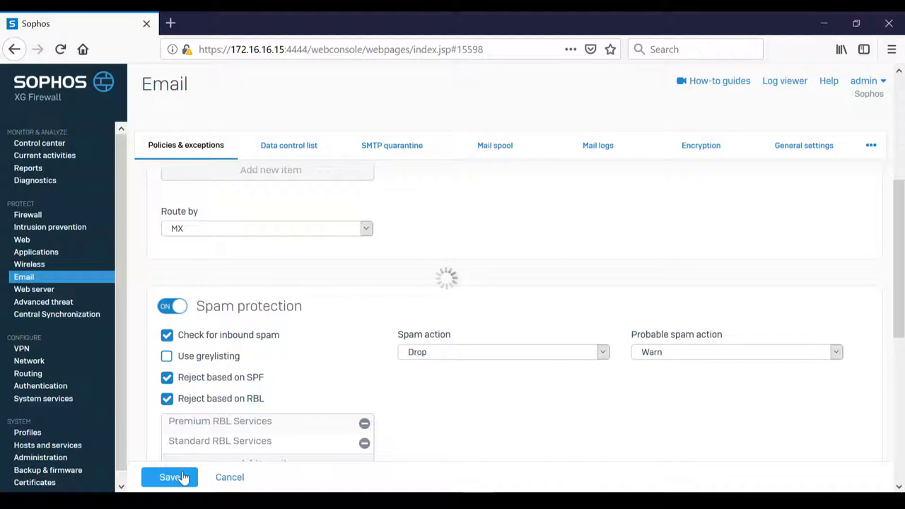
{"action": "left_click", "coordinate": [170, 477]}
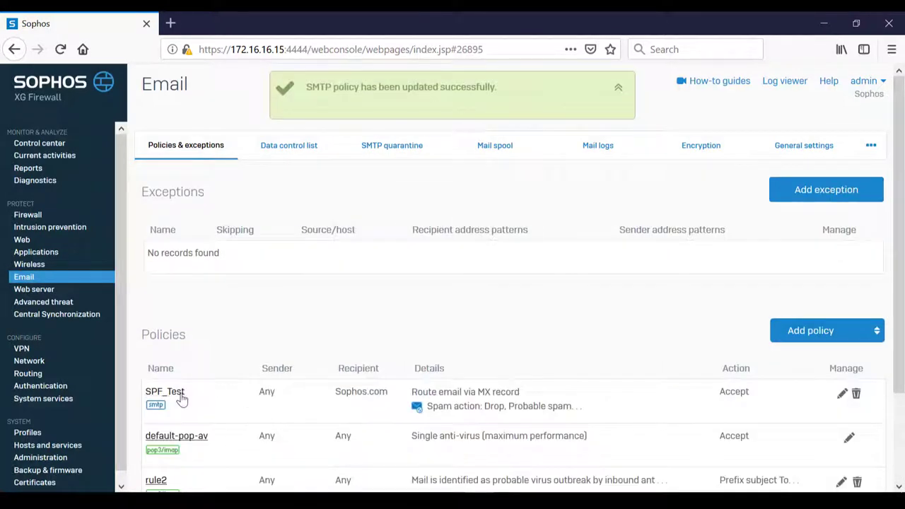
{"action": "mouse_move", "coordinate": [165, 391]}
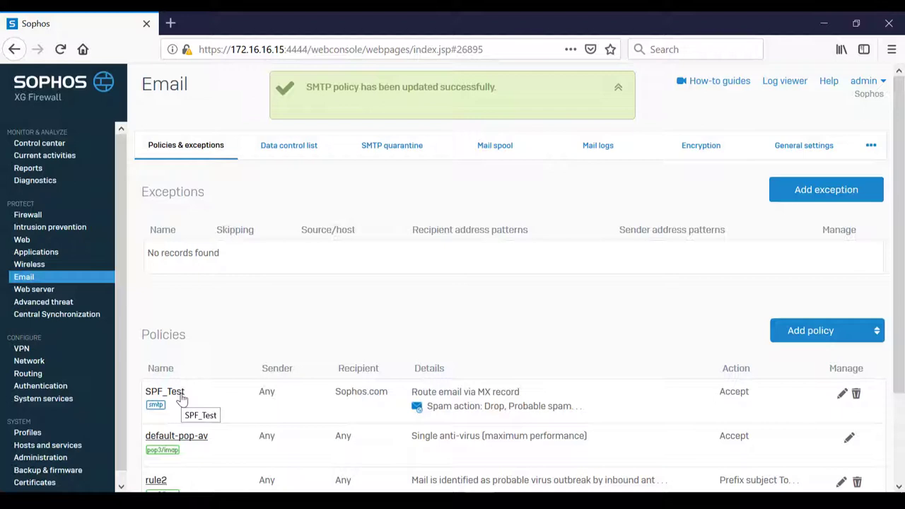
{"action": "left_click", "coordinate": [617, 87]}
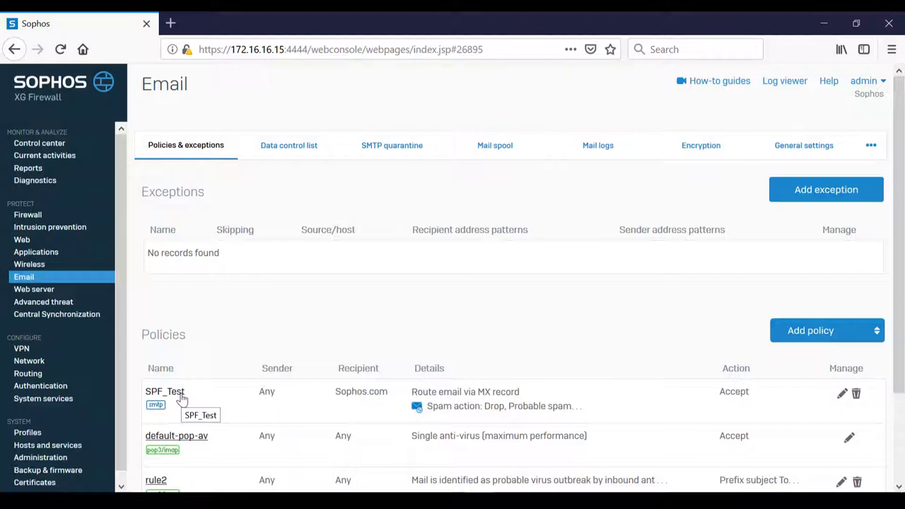